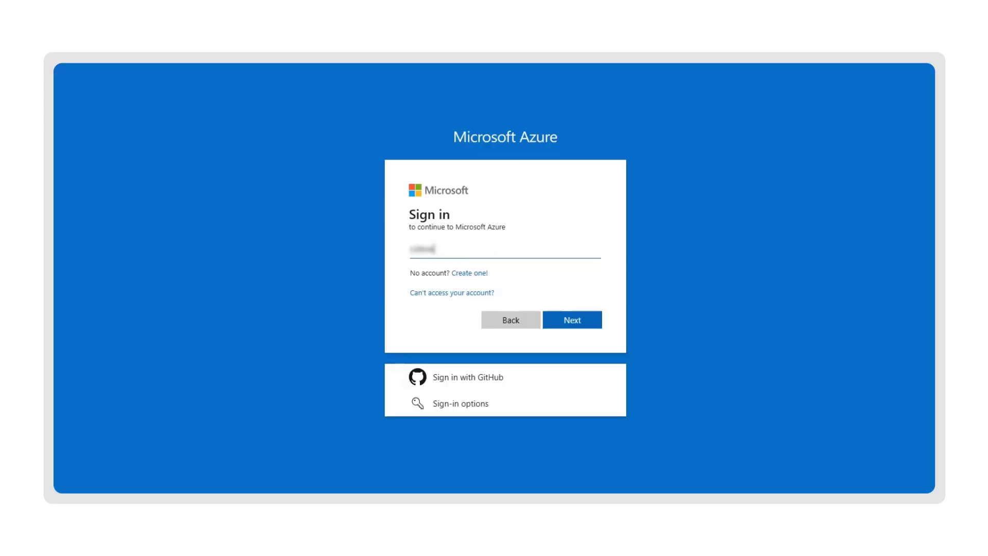
# Finish Microsoft sign-in and land on the Welcome to Azure home page.
pyautogui.click(571, 320)
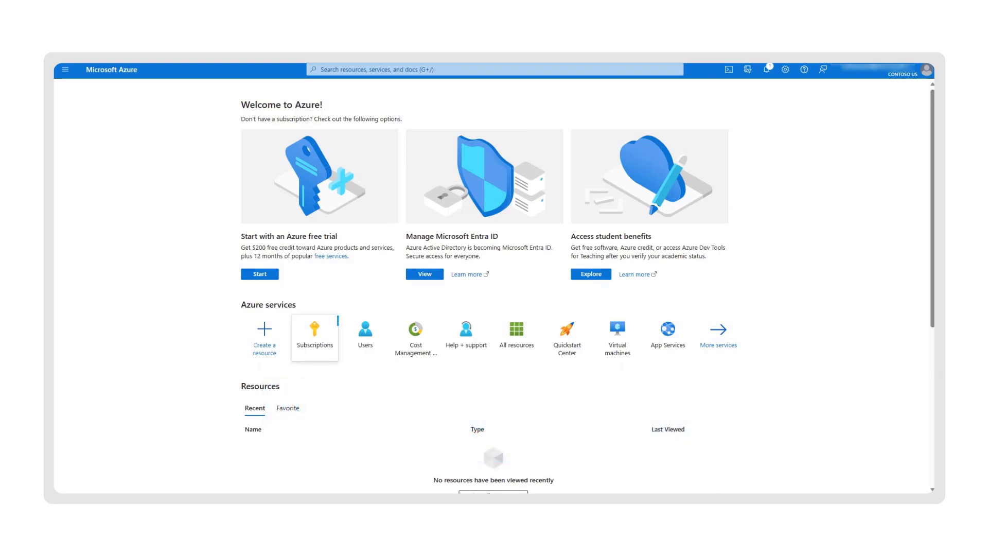
pyautogui.moveTo(315, 337)
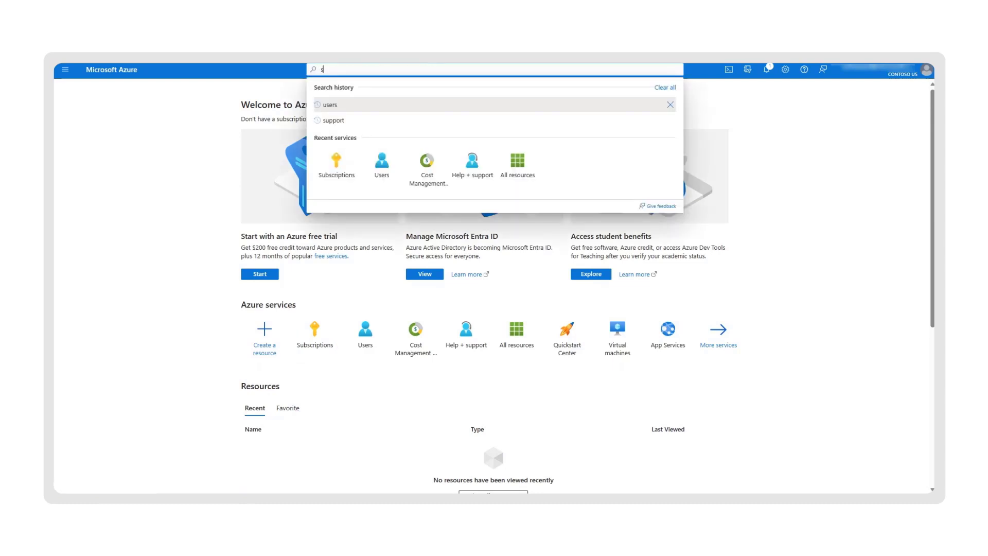
# Search 'subscriptions' and go to the Subscriptions service page.
pyautogui.write('subscriptions')
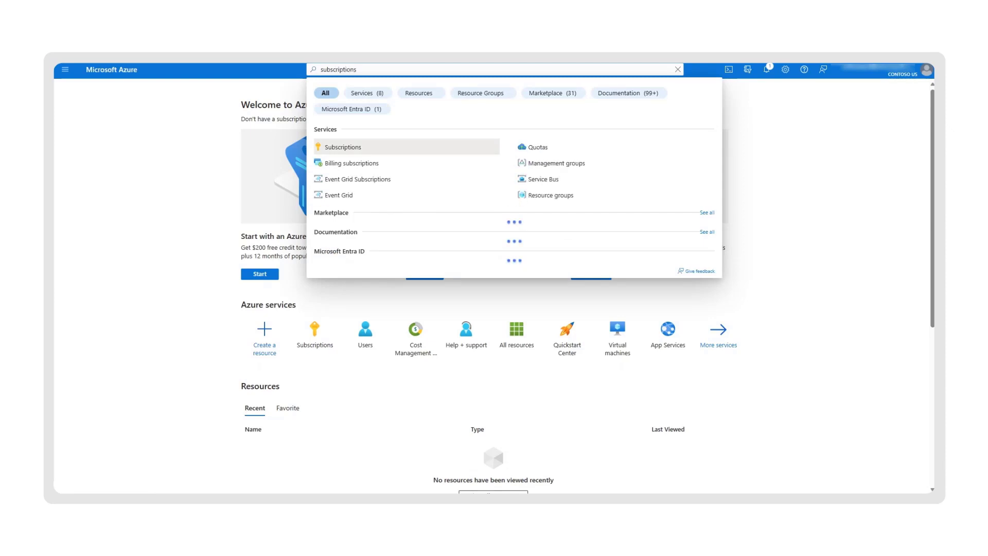
pyautogui.click(343, 147)
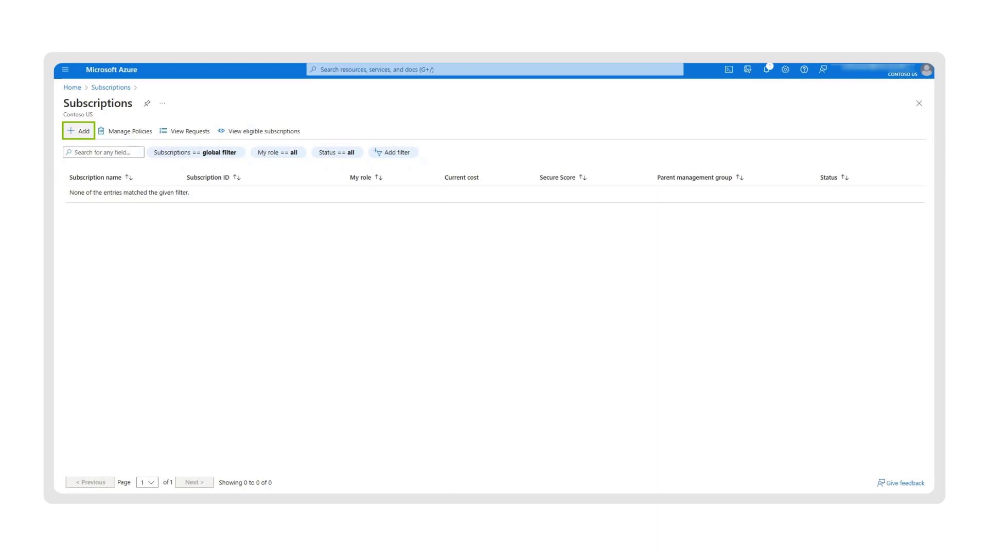
# Add a subscription named 'Marketing' with billing account TestTestContosoUS and billing profile Marketing.
pyautogui.click(78, 130)
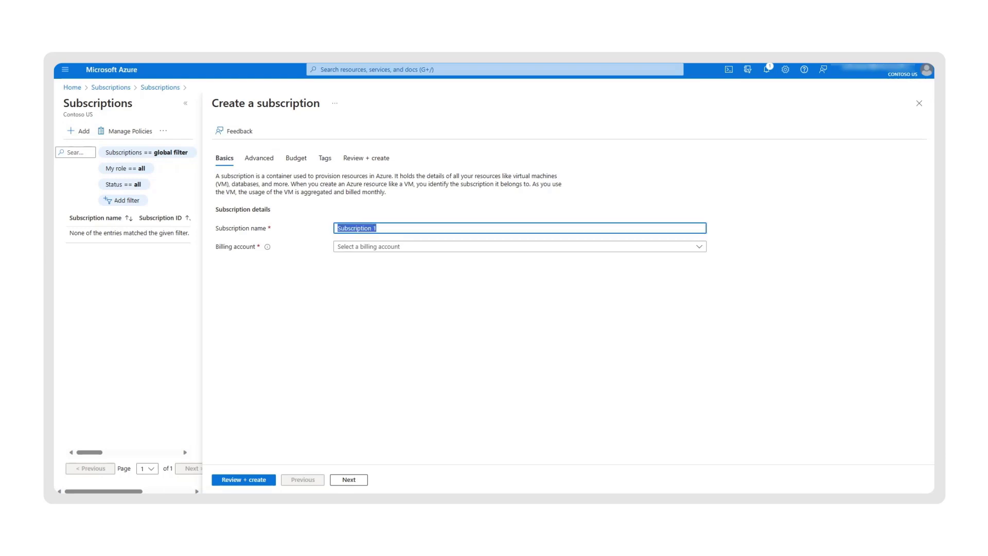
pyautogui.write('Marketing')
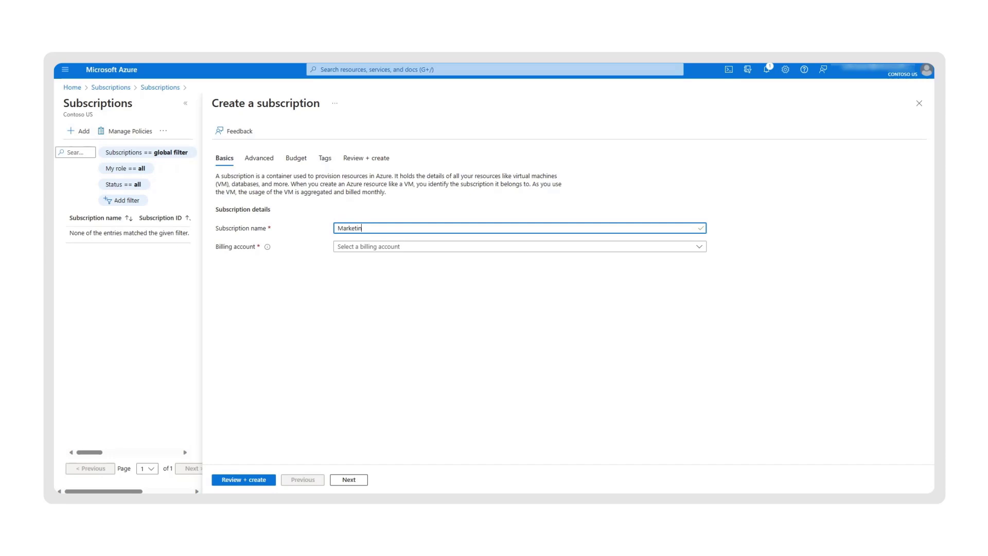
pyautogui.click(517, 246)
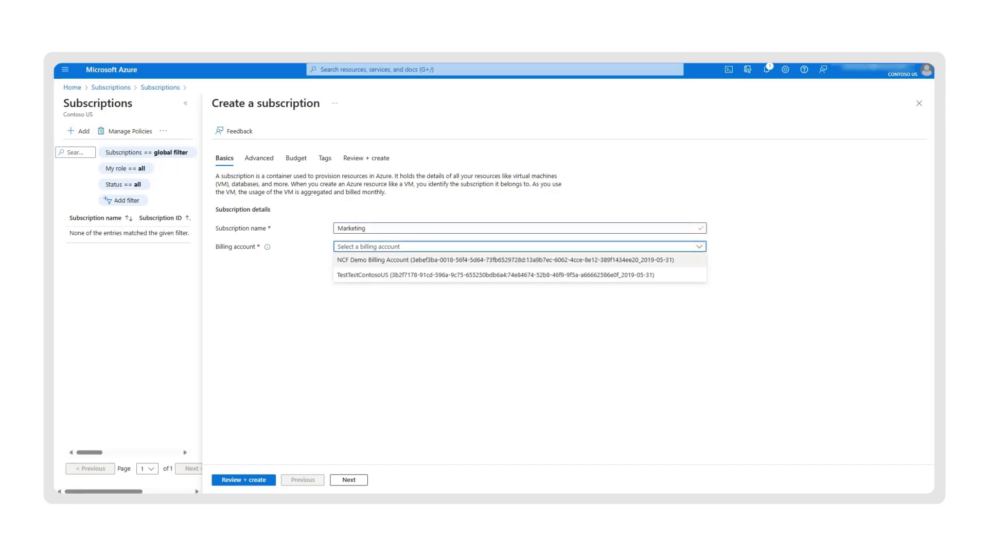
pyautogui.click(494, 274)
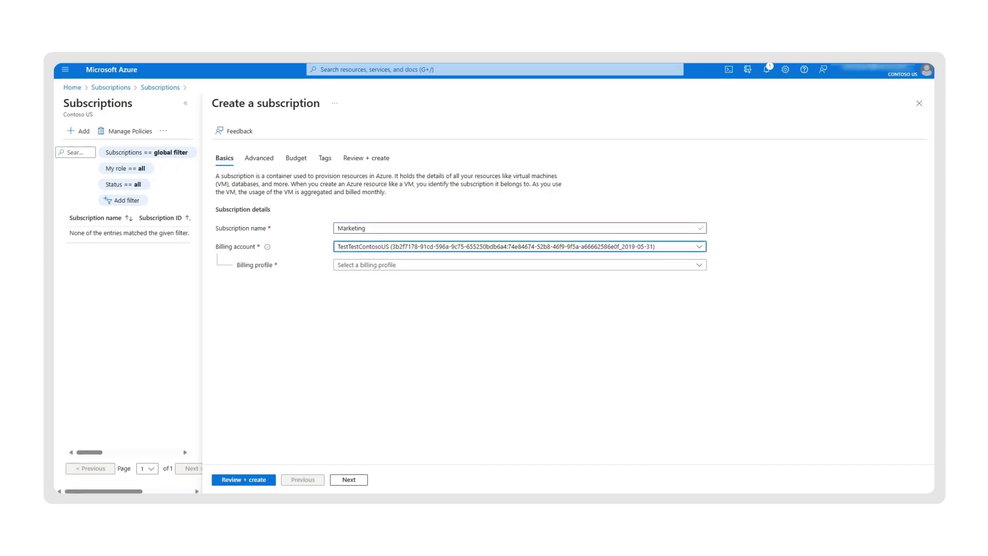
pyautogui.click(516, 264)
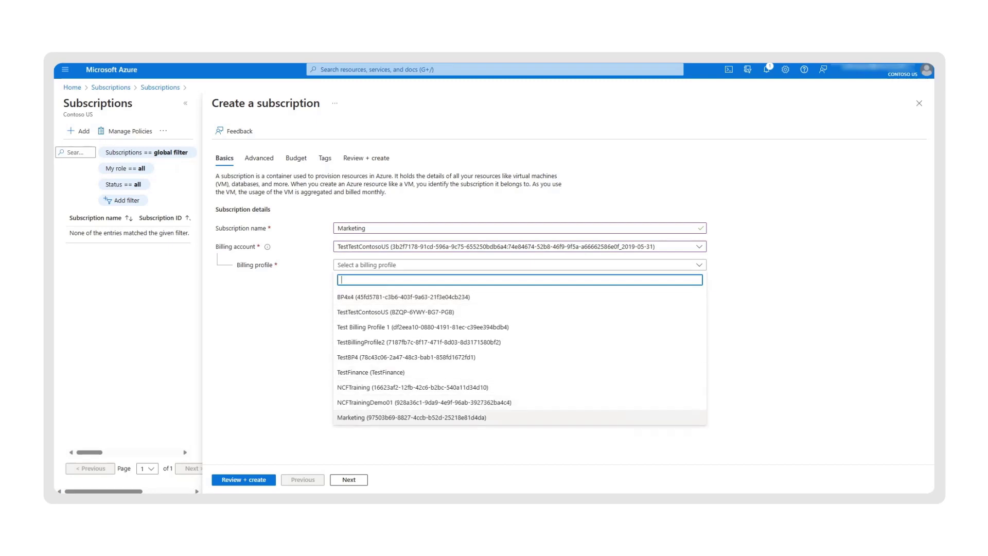
pyautogui.click(412, 417)
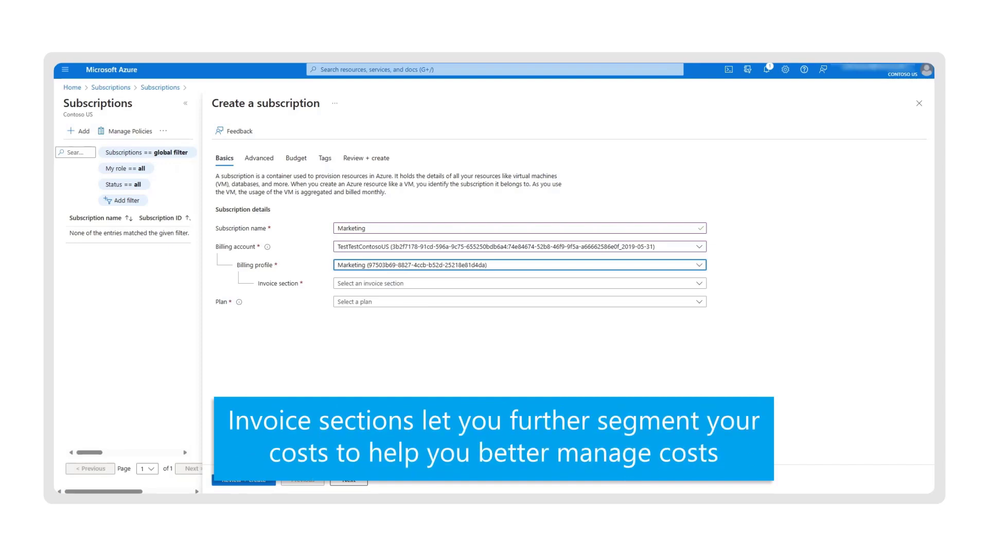
# Choose the Production workloads invoice section and Microsoft Azure Plan, then continue to Advanced.
pyautogui.click(518, 282)
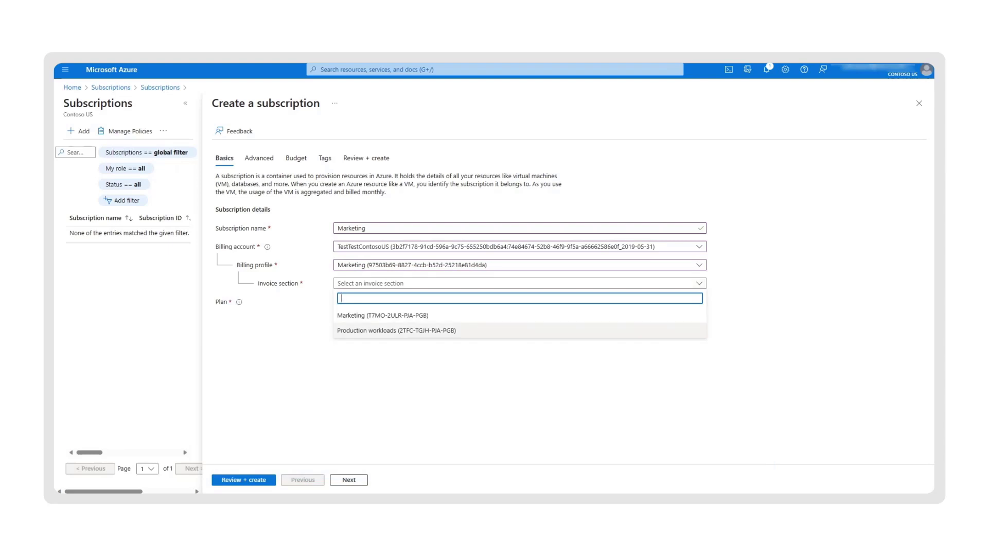
pyautogui.click(396, 331)
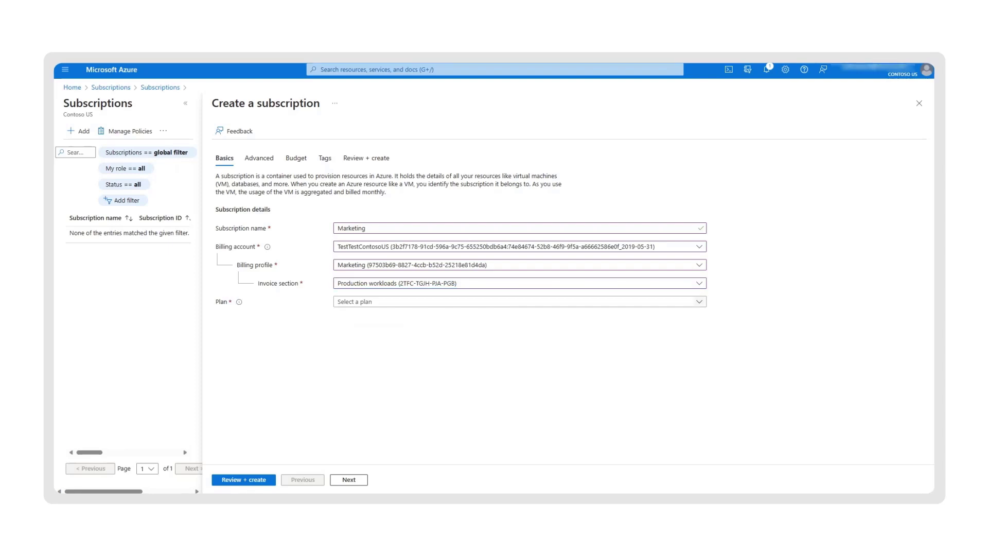
pyautogui.click(518, 301)
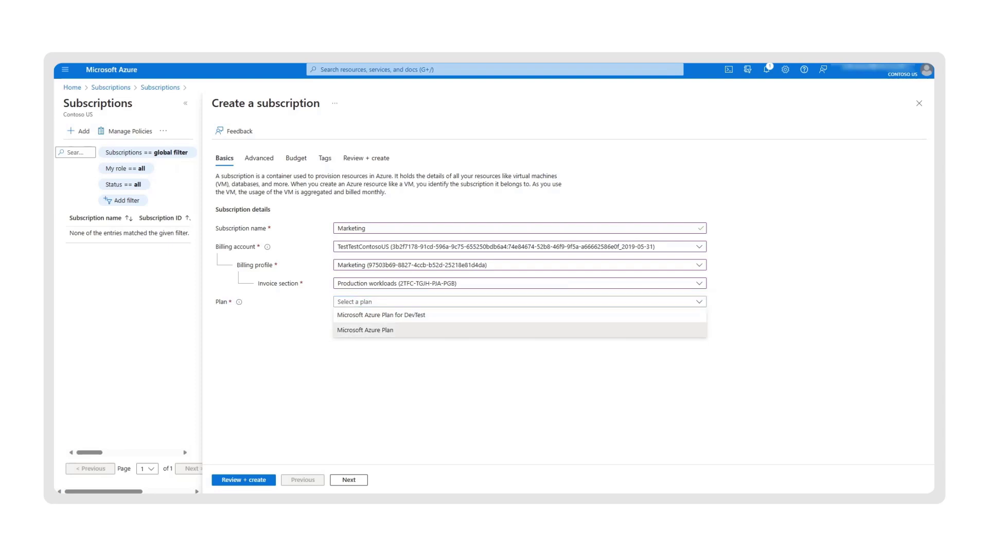
pyautogui.click(364, 329)
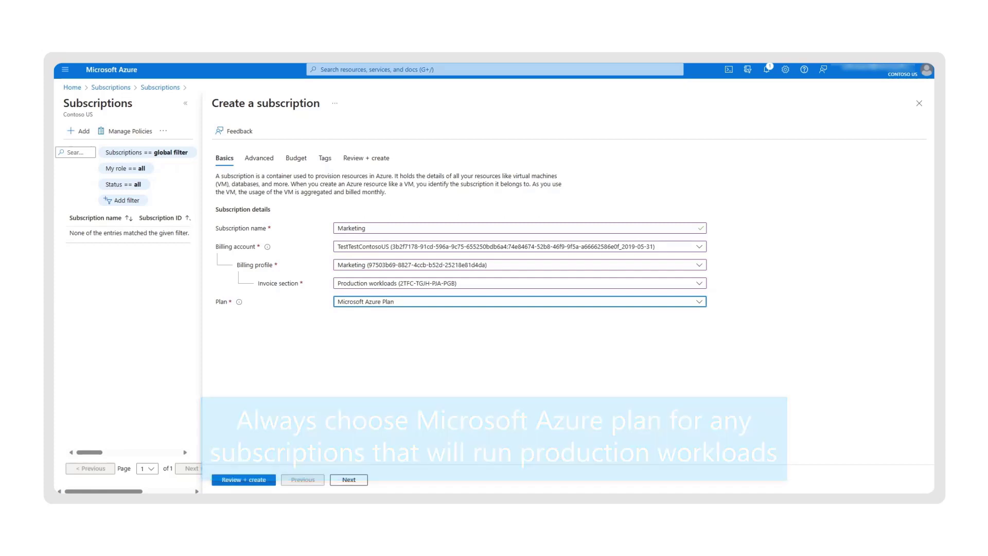
pyautogui.click(348, 479)
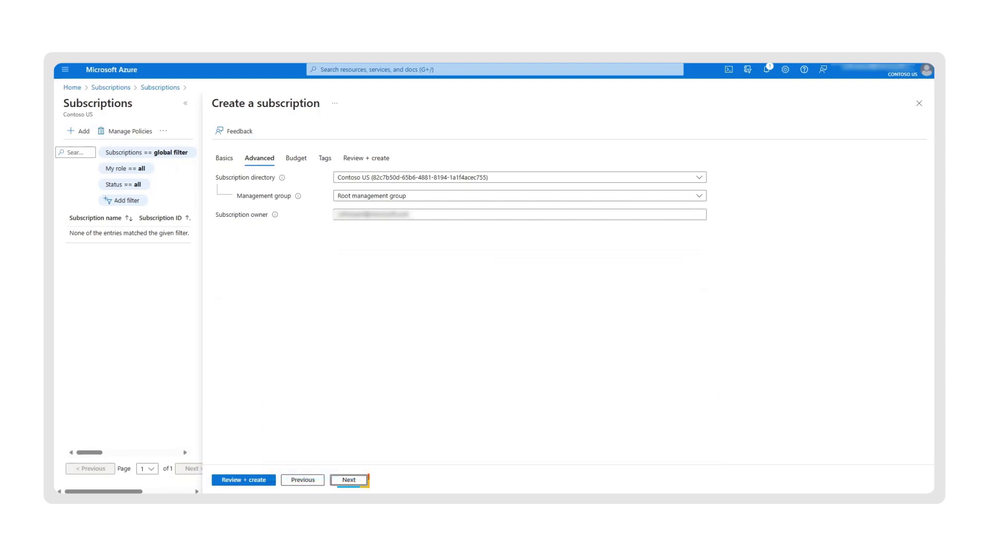
# Define budget 'Web_development' of 1000 USD alerting at 75%, then continue to Tags.
pyautogui.click(348, 480)
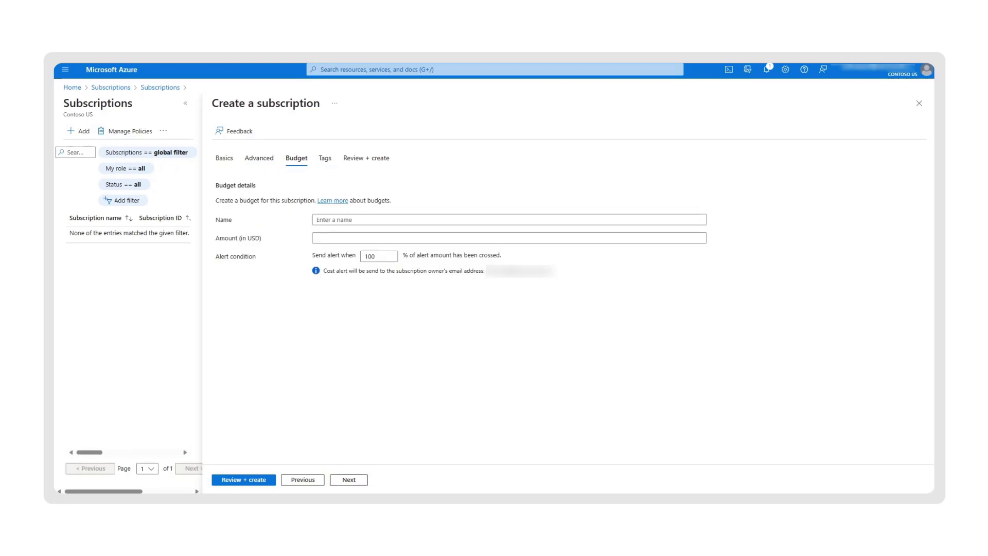
pyautogui.write('W')
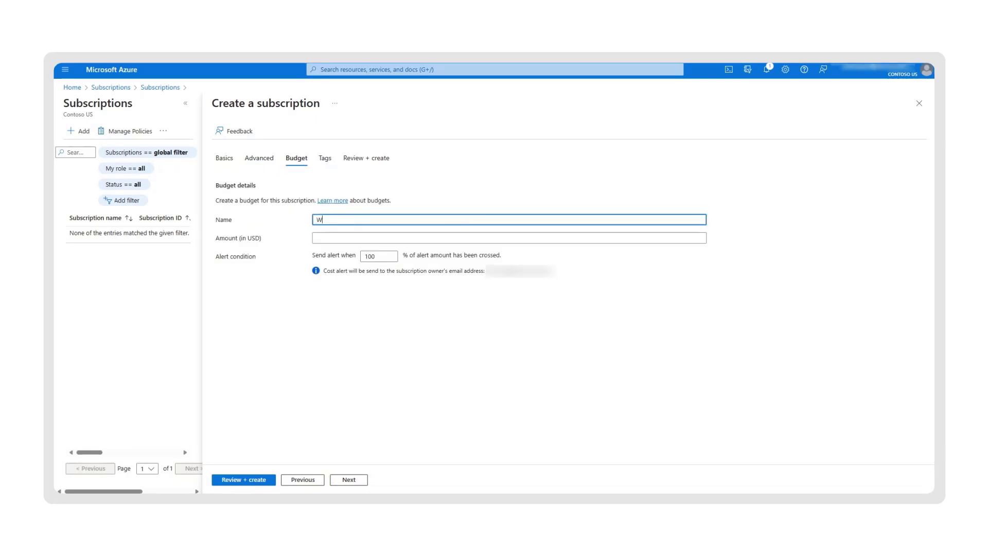
pyautogui.write('eb_development')
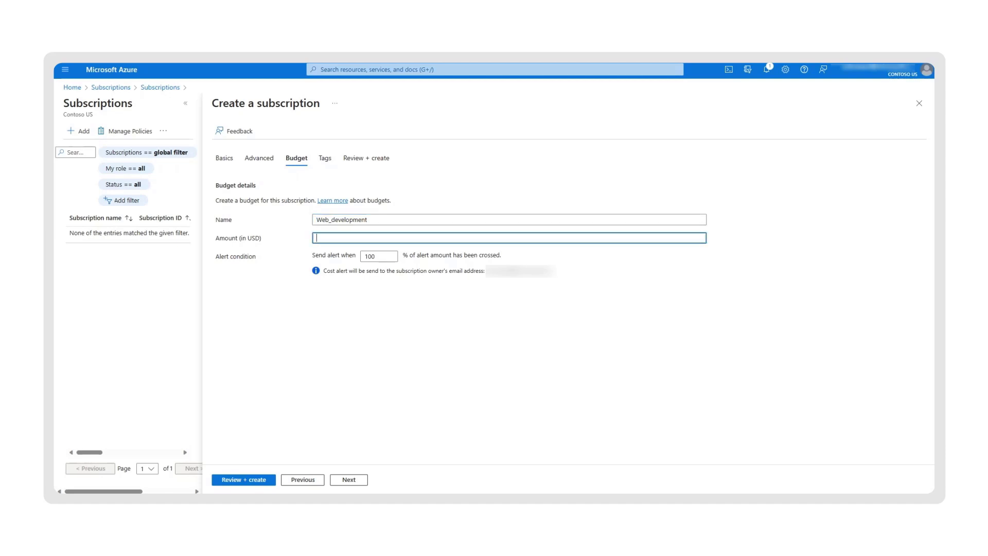
pyautogui.write('1000')
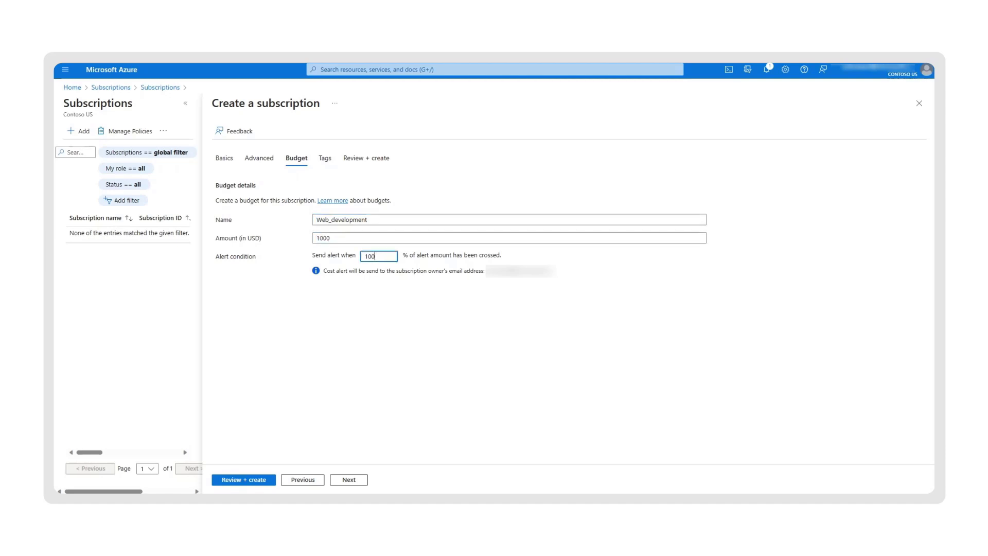
pyautogui.write('7')
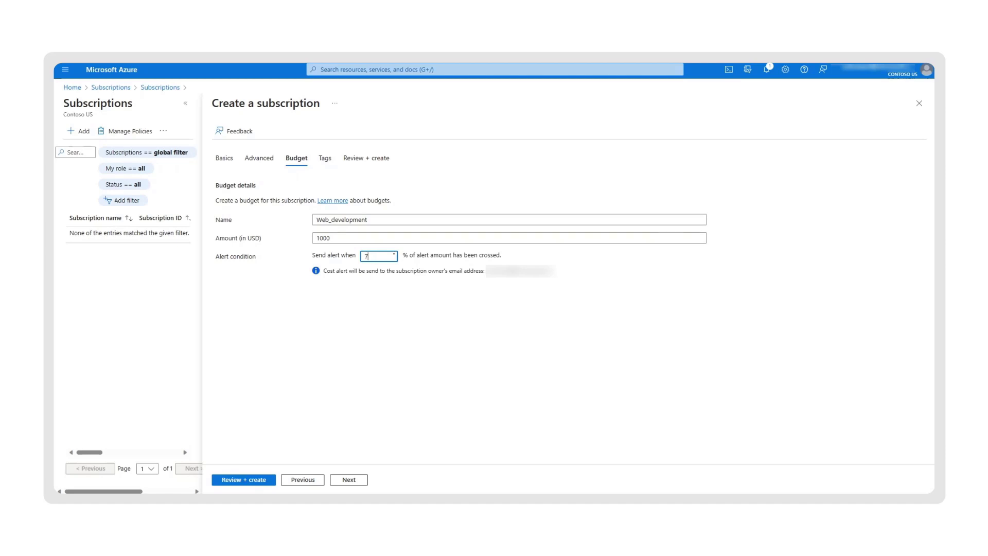
pyautogui.write('5')
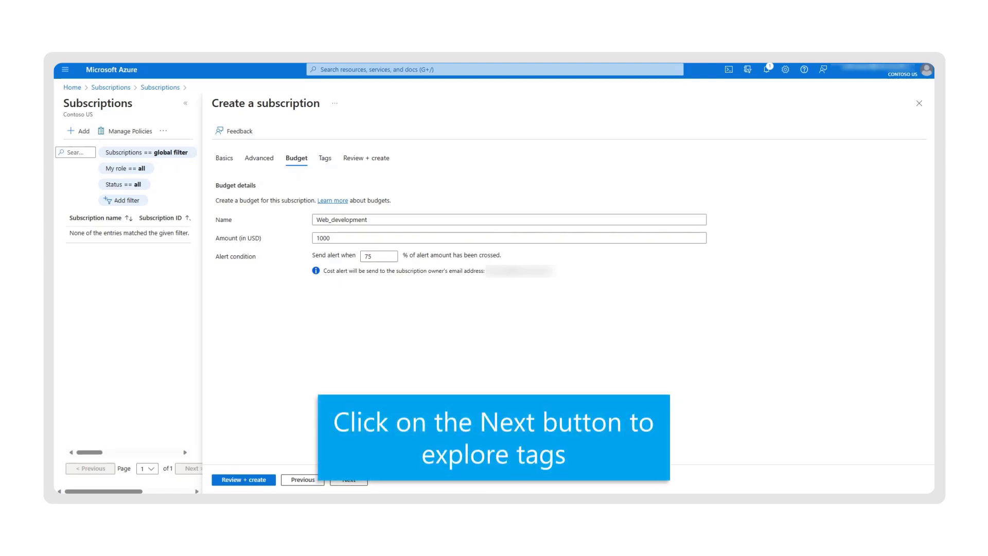
pyautogui.click(348, 480)
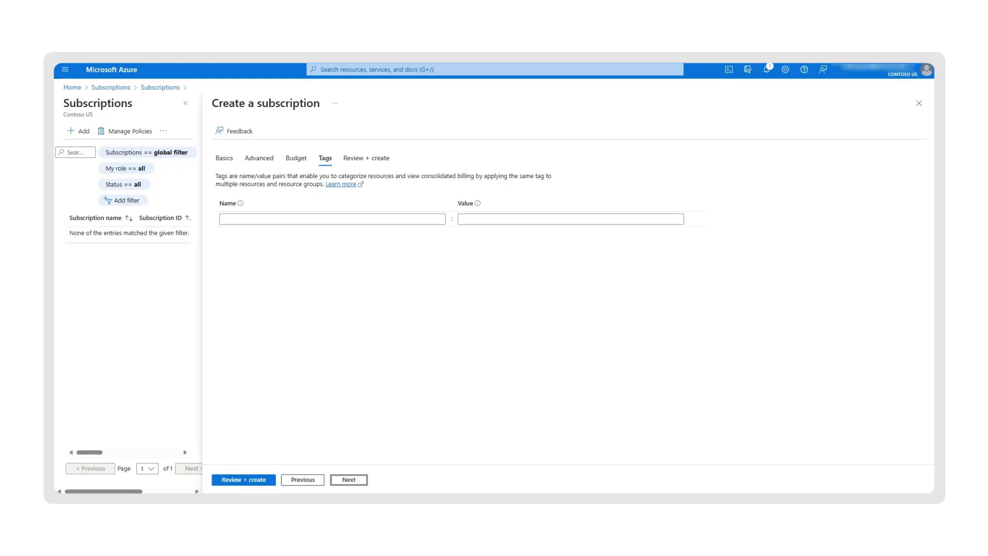
# Add a tag named 'department' with value 'marke' for the subscription.
pyautogui.write('d')
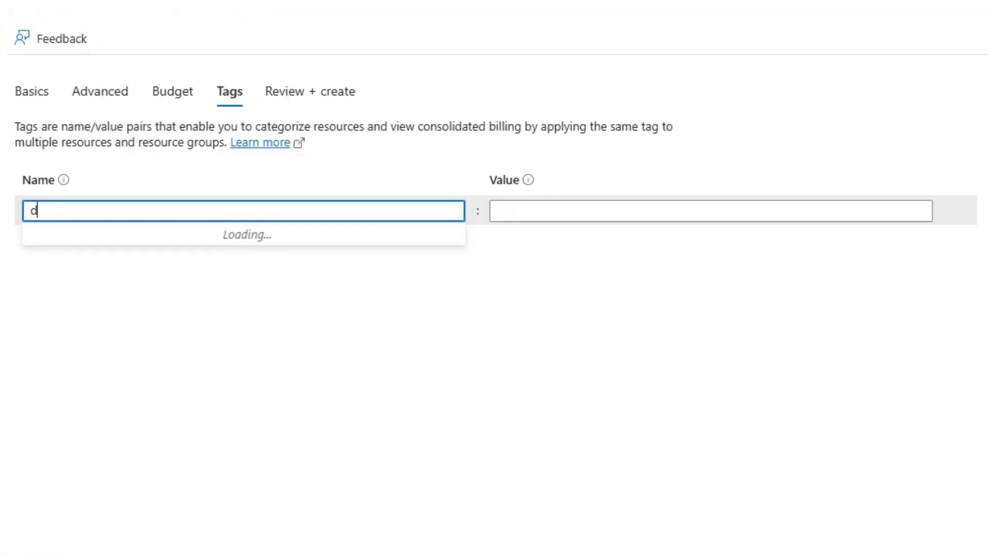
pyautogui.write('epartment')
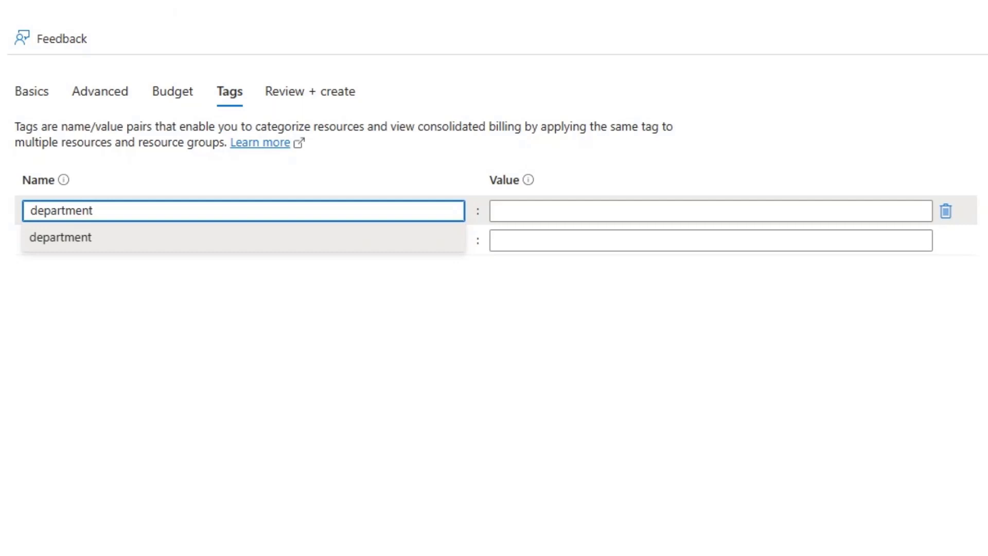
pyautogui.write('marke')
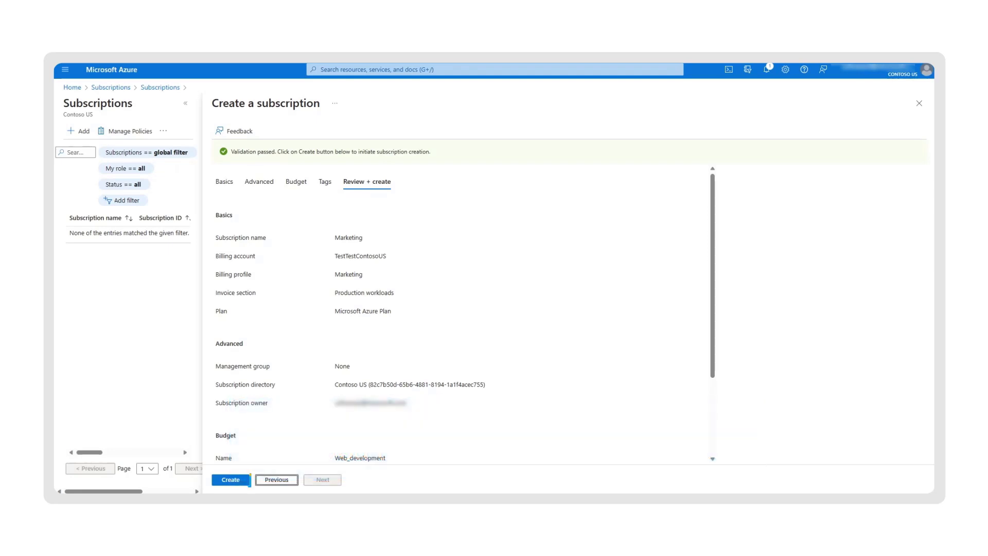
# Create the Marketing subscription from the Review + create summary.
pyautogui.click(230, 480)
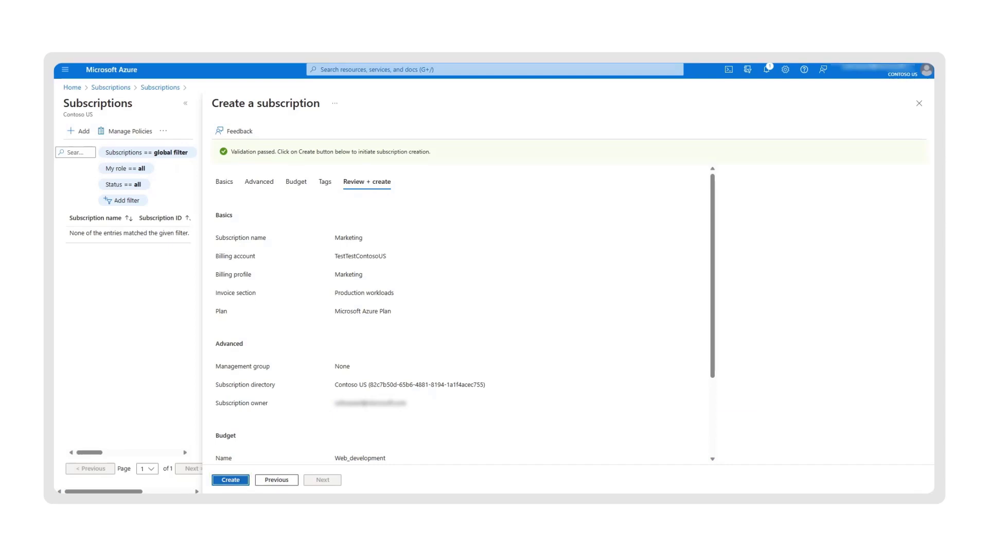
pyautogui.click(230, 480)
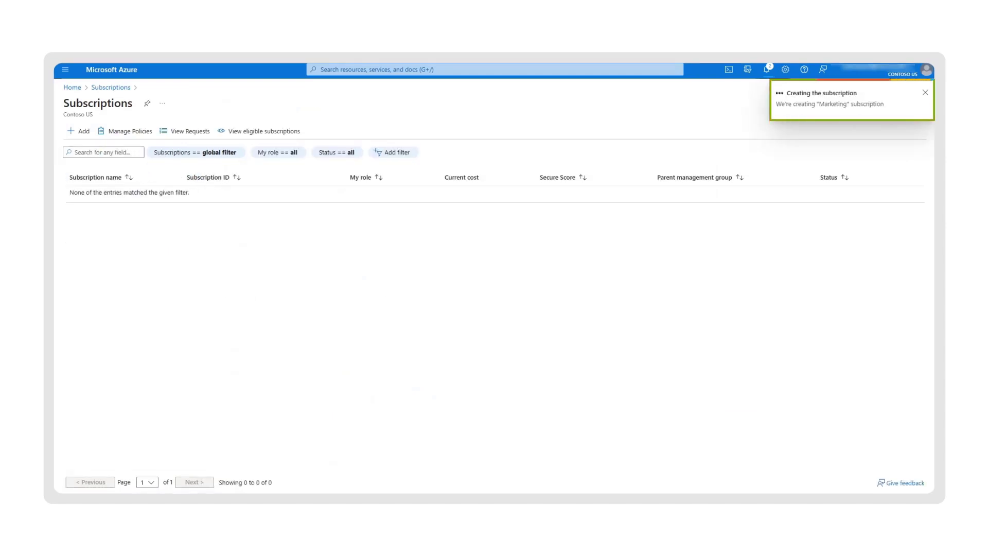